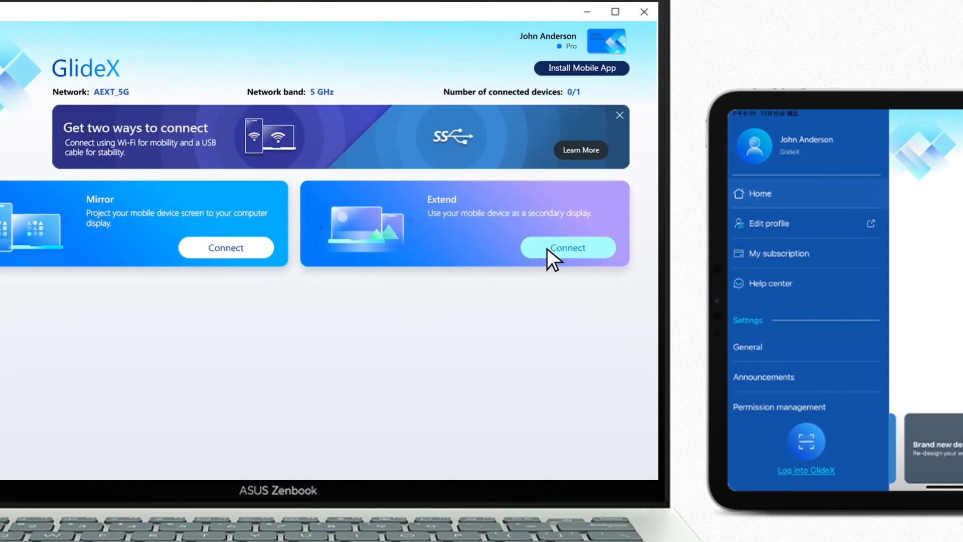
# - Close the phone's GlideX side menu to show the connect-from-PC screen
pyautogui.click(568, 248)
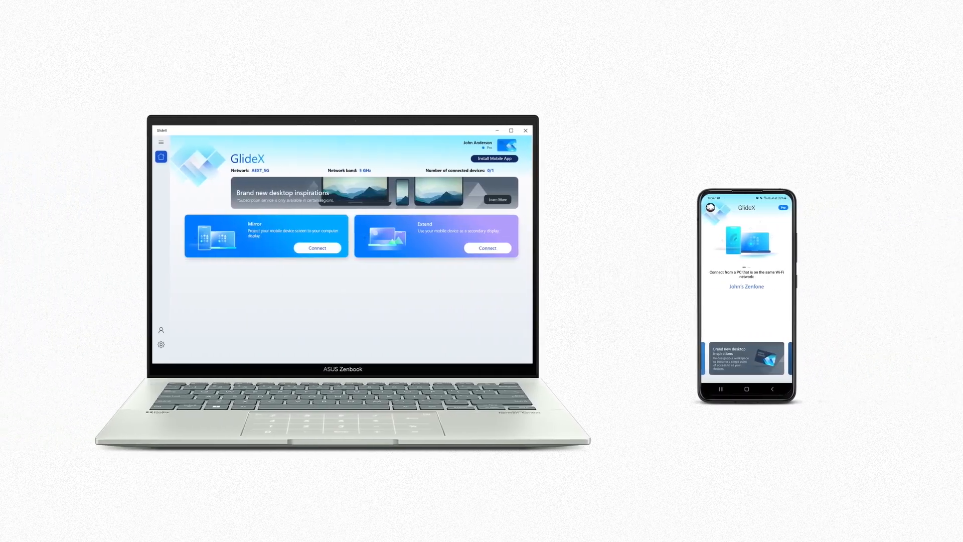
pyautogui.click(317, 248)
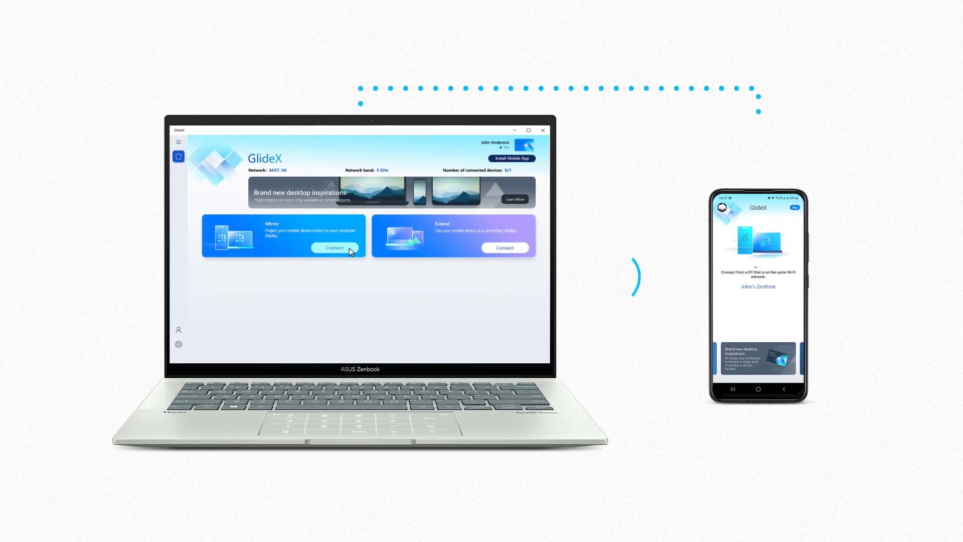
# - Connect the Mirror card to the phone and start mirroring in manual FHD quality
pyautogui.click(334, 248)
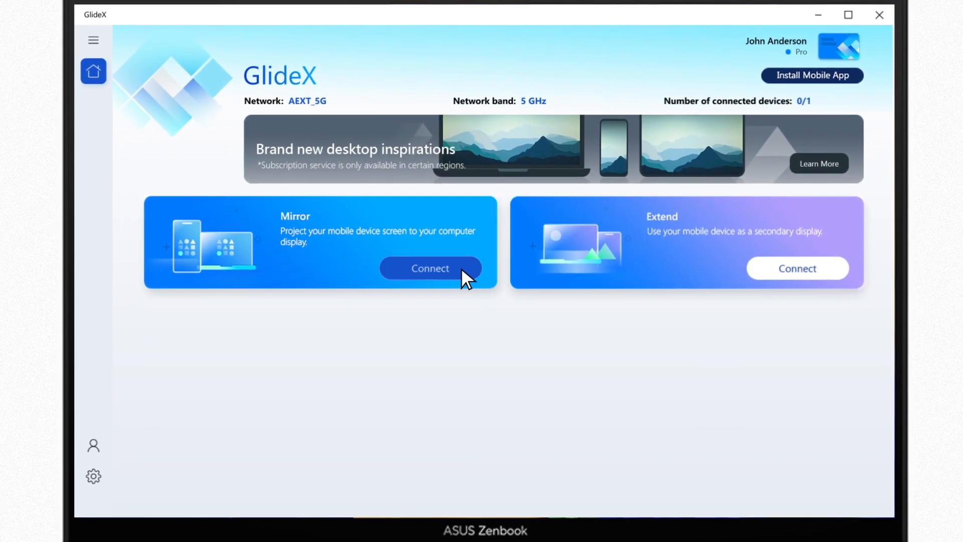
pyautogui.click(430, 268)
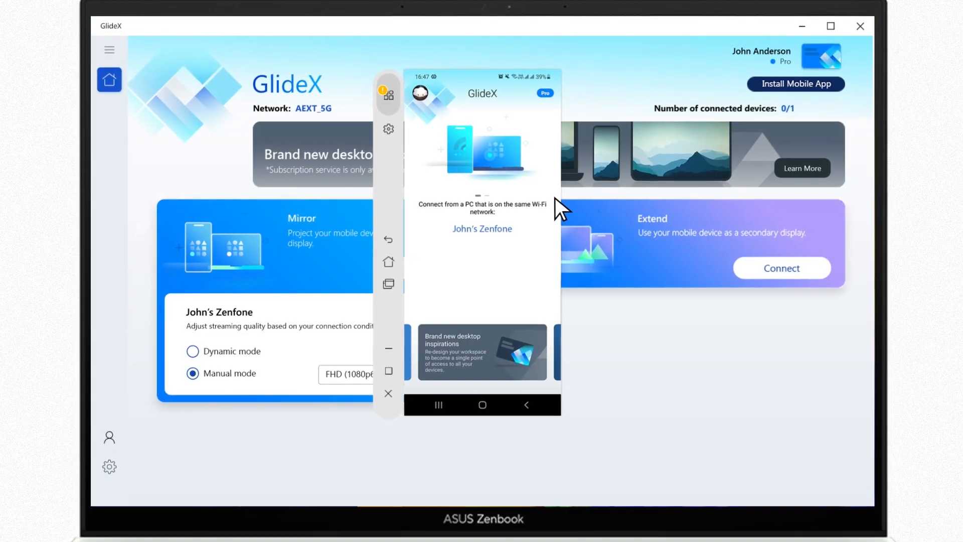
# - Reveal the mirror window's computer control buttons and streaming settings gear in the menu bar
pyautogui.click(388, 95)
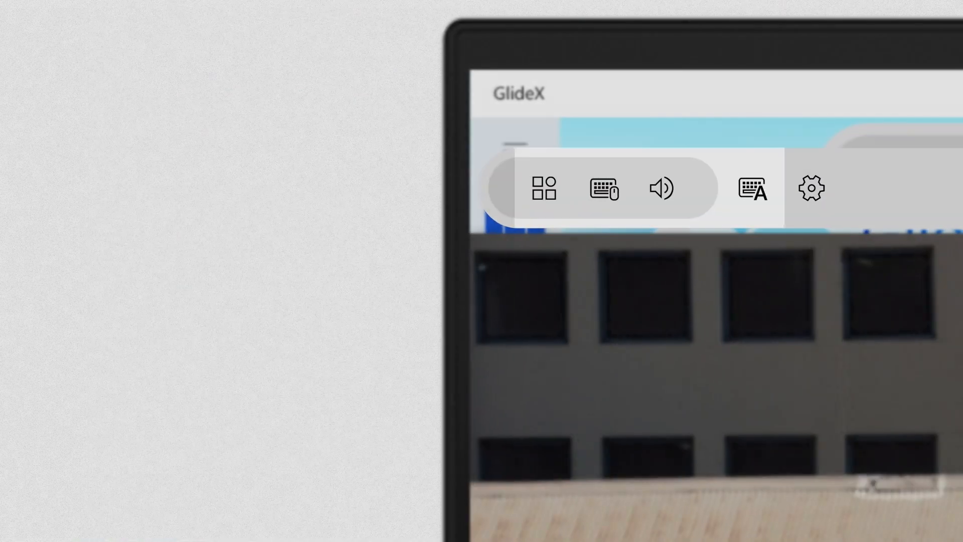
pyautogui.click(603, 189)
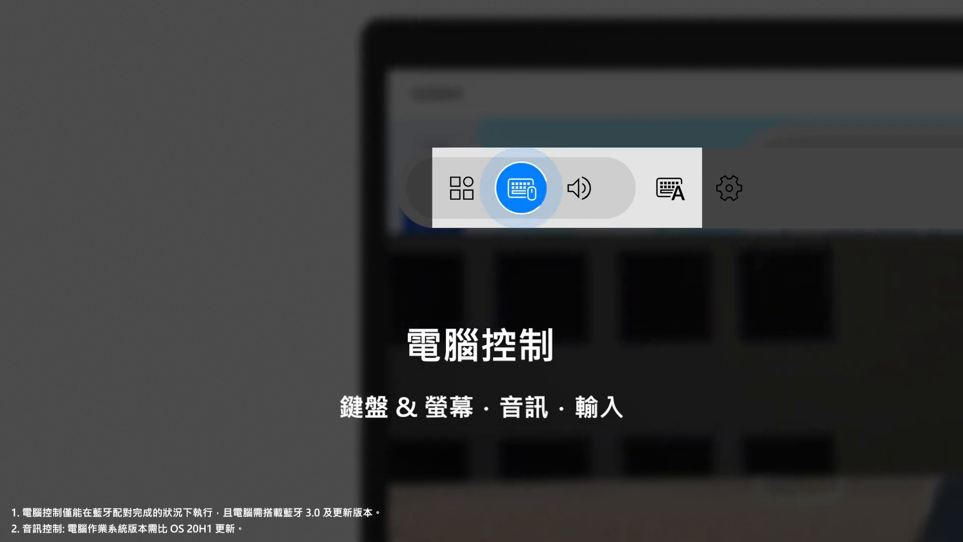
pyautogui.click(578, 188)
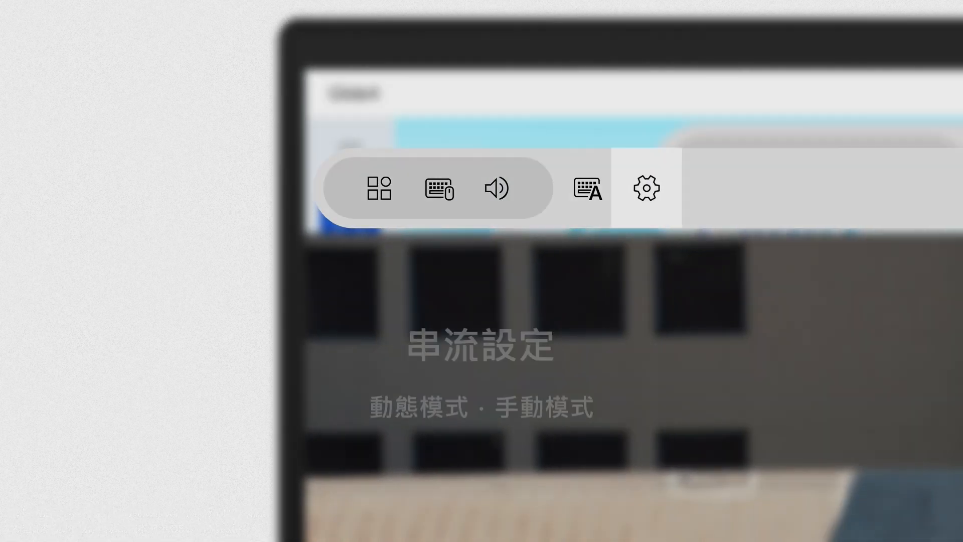
pyautogui.click(646, 189)
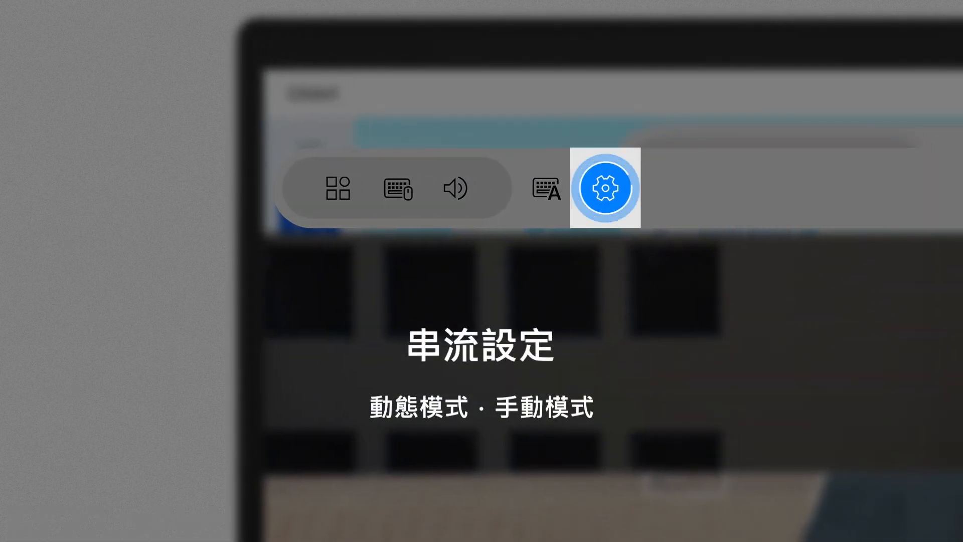